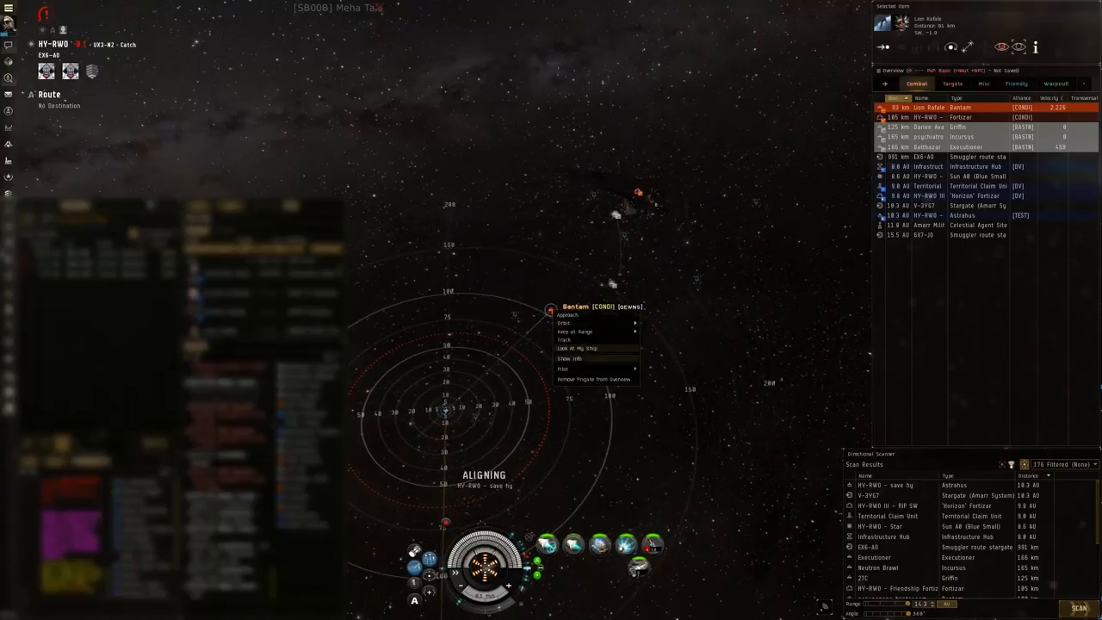
Show the Bantam frigate's info window listing its remote shield booster bonuses
click(570, 358)
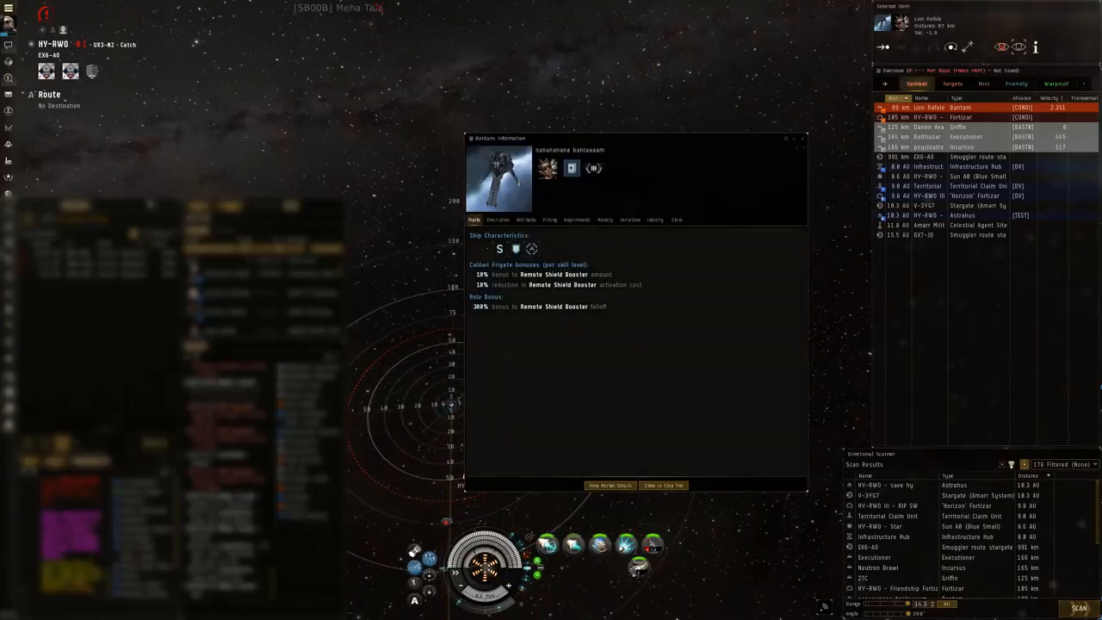